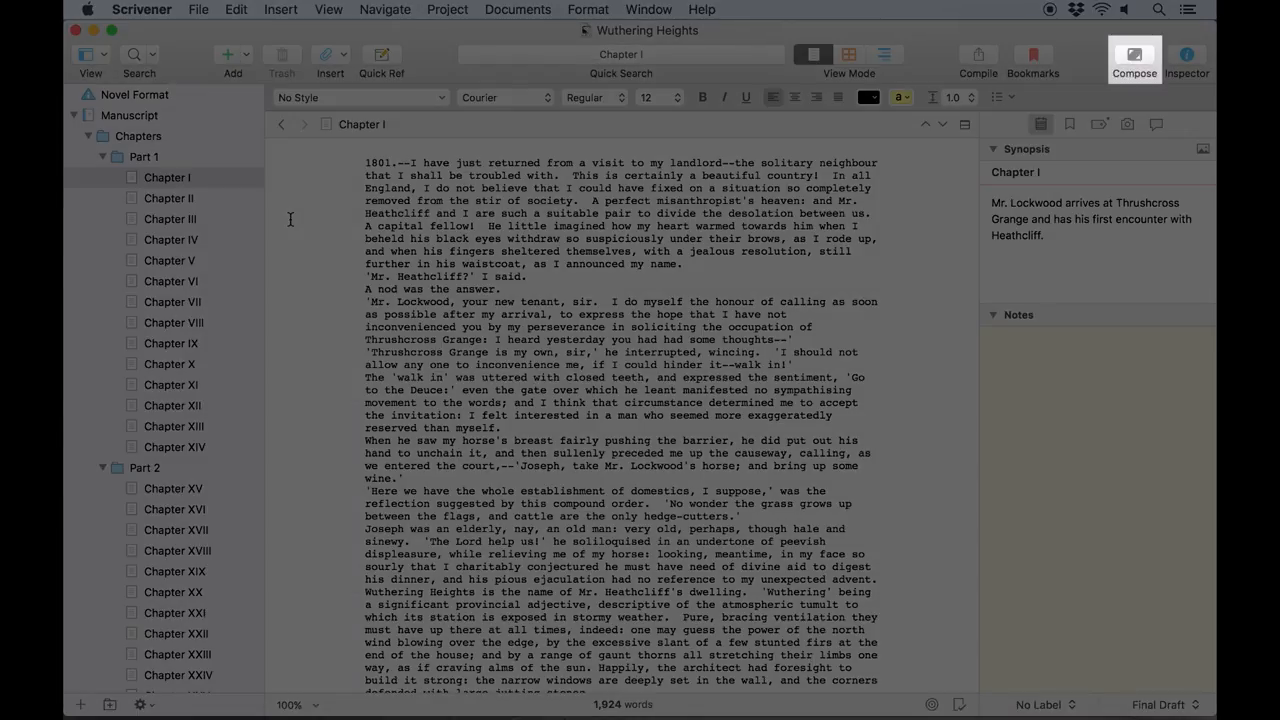
- Enter Composition Mode for Chapter I from the View menu
left_click(328, 8)
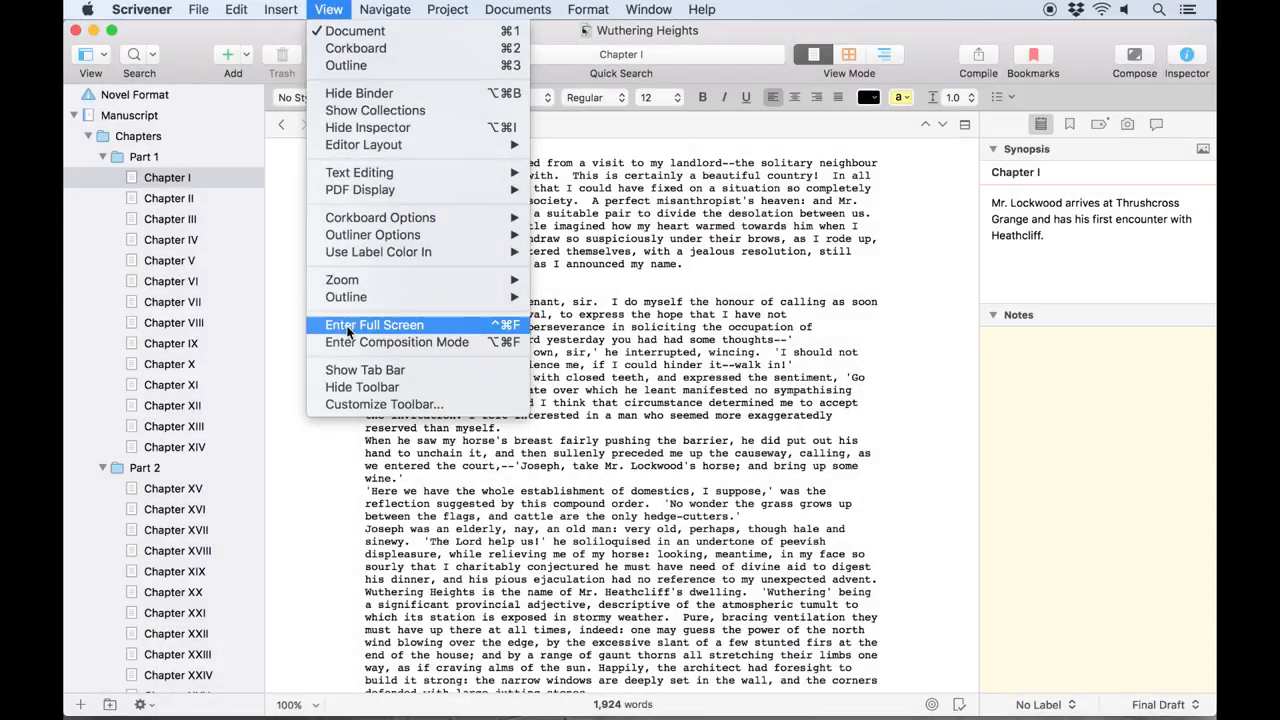
mouse_move(396, 342)
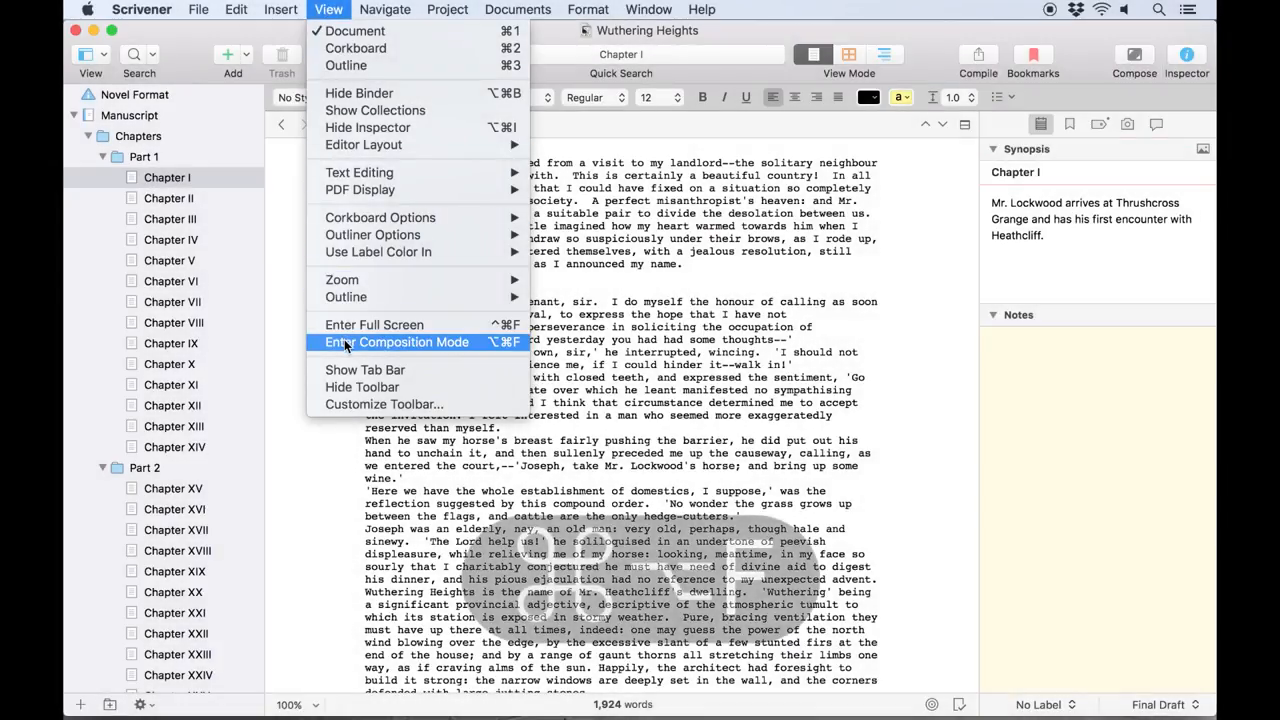
key("cmd+alt+f")
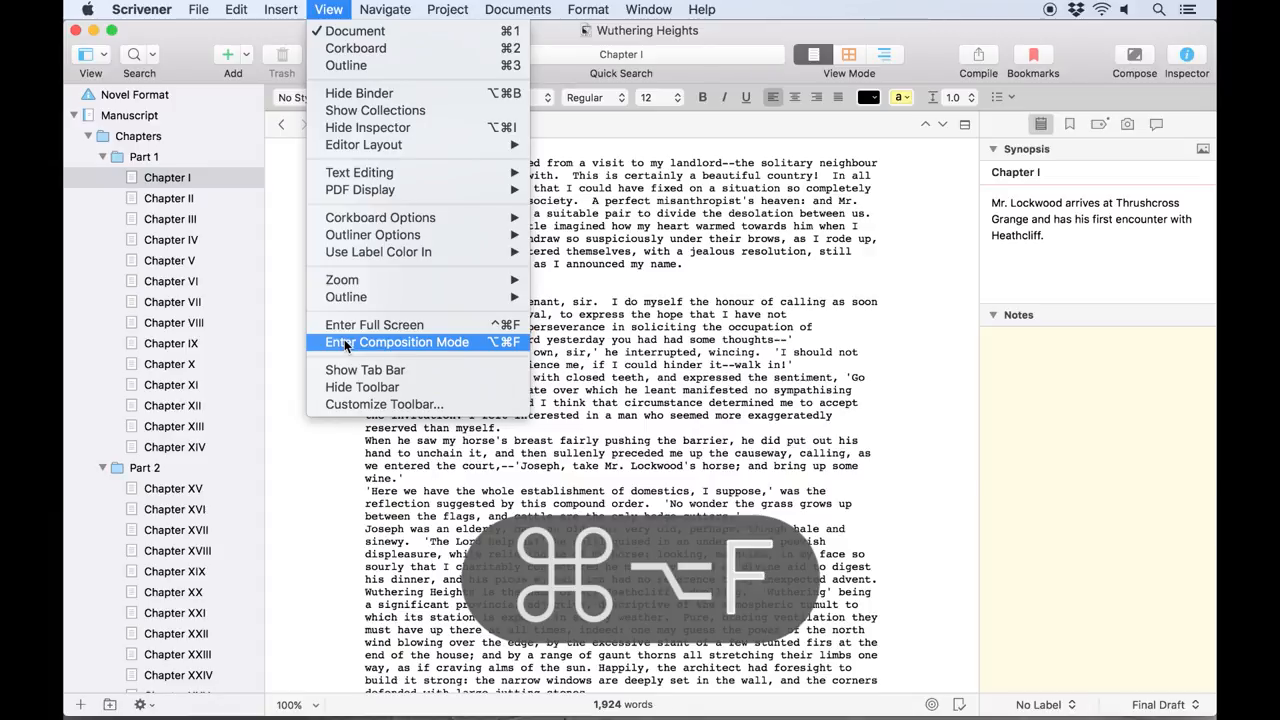
left_click(396, 342)
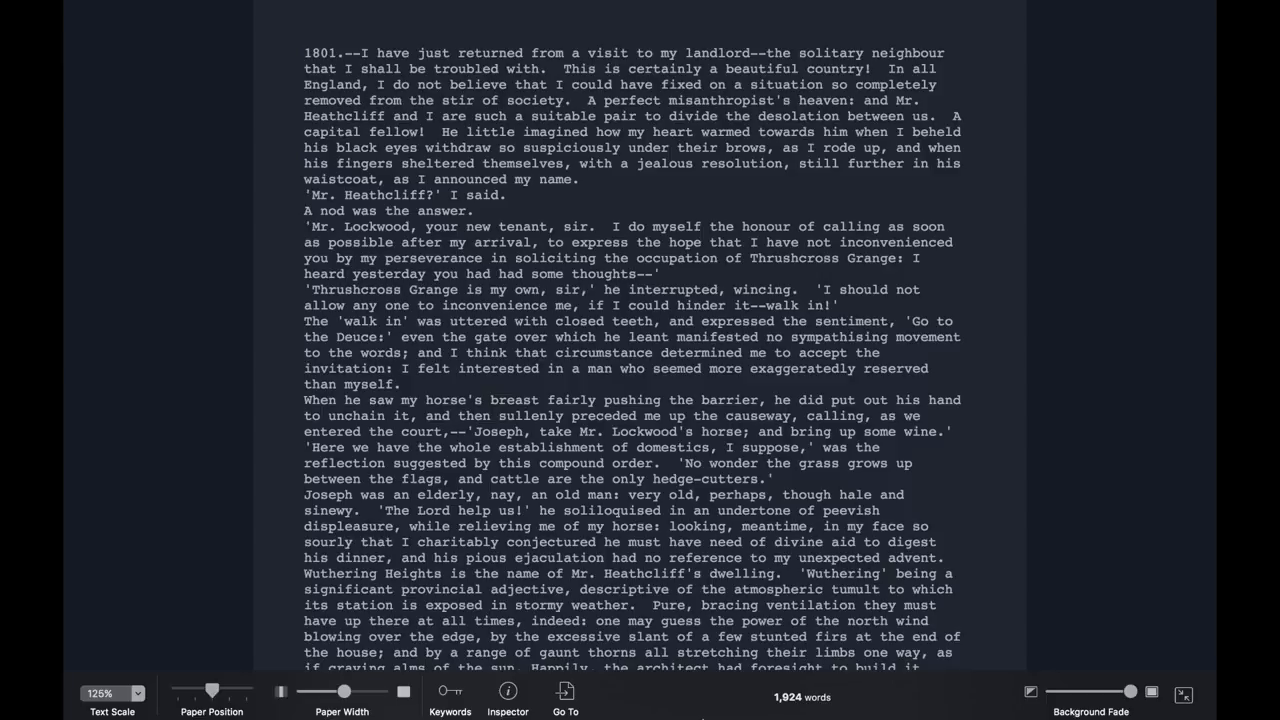
- Adjust paper width, stretch paper height to full screen, and raise text scale to 150%
left_click_drag(344, 692, 376, 692)
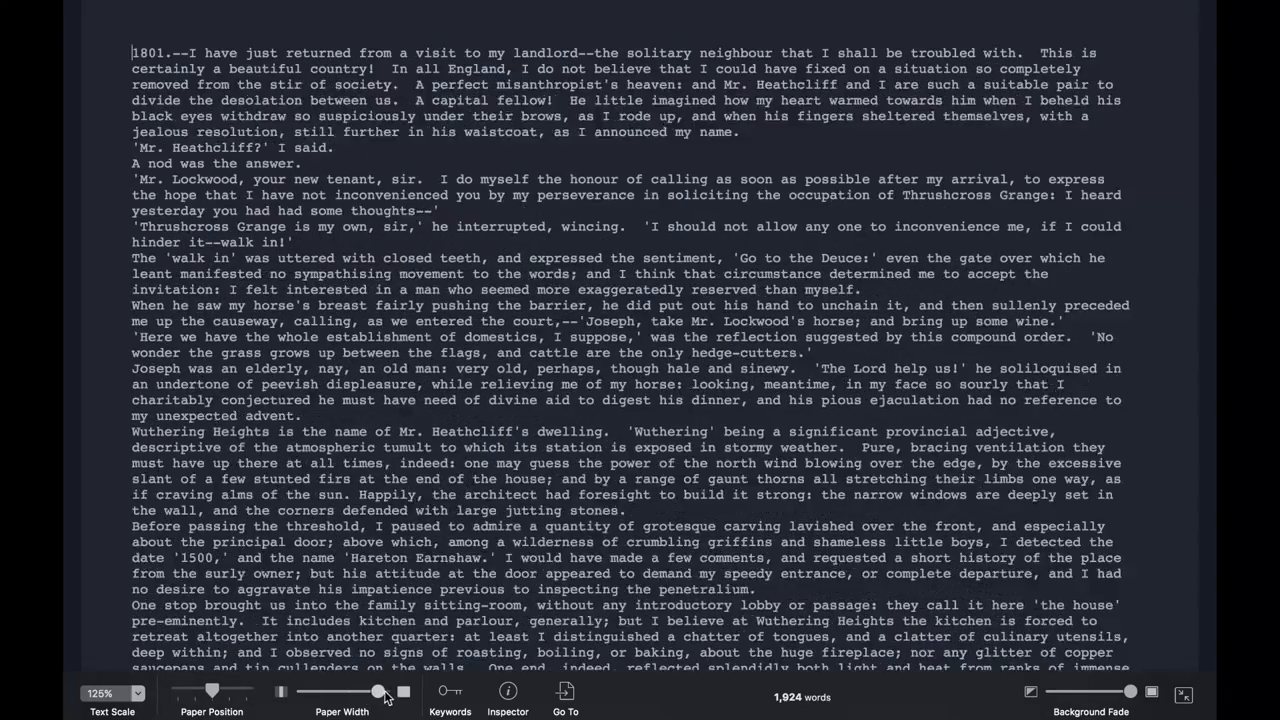
left_click_drag(378, 692, 348, 692)
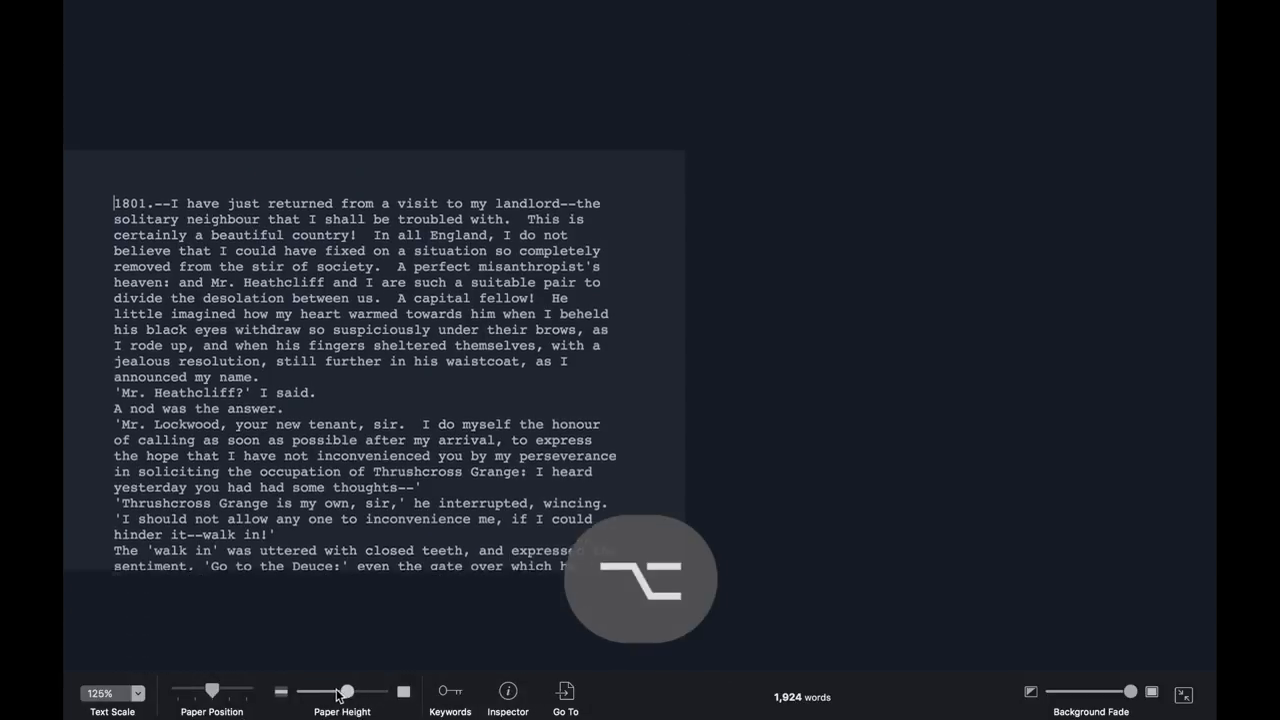
left_click_drag(348, 692, 380, 692)
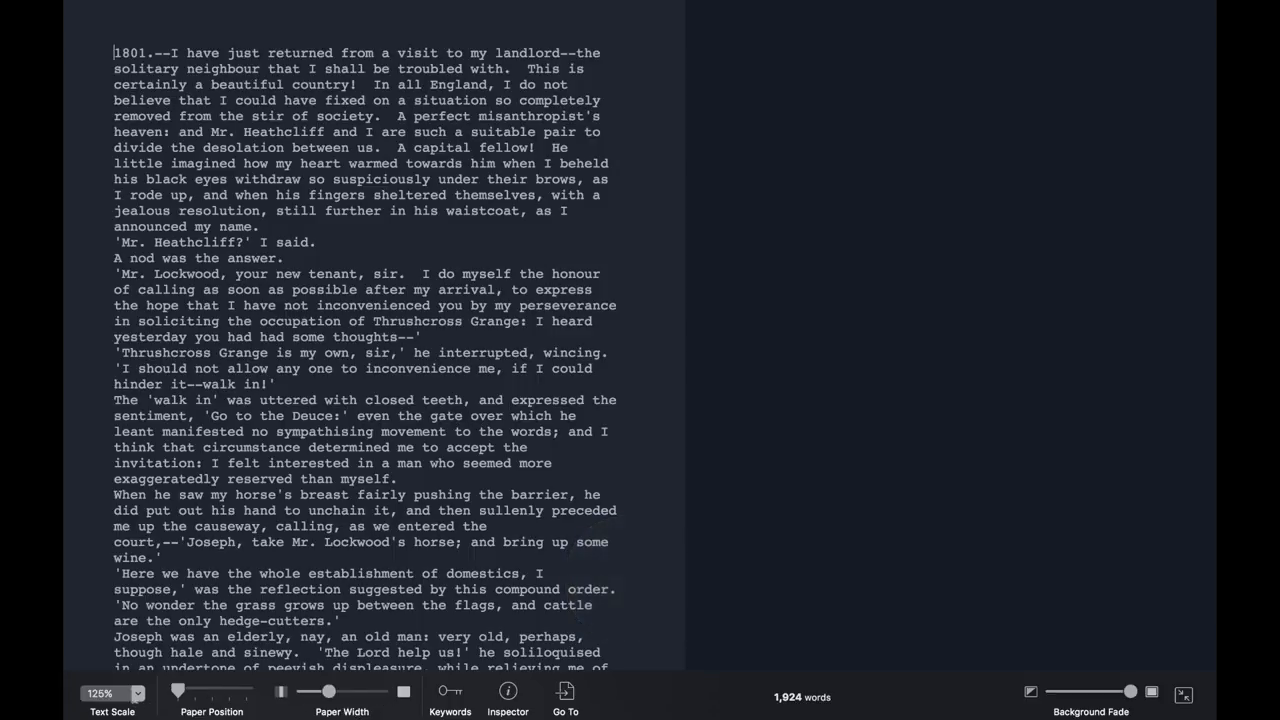
left_click(112, 692)
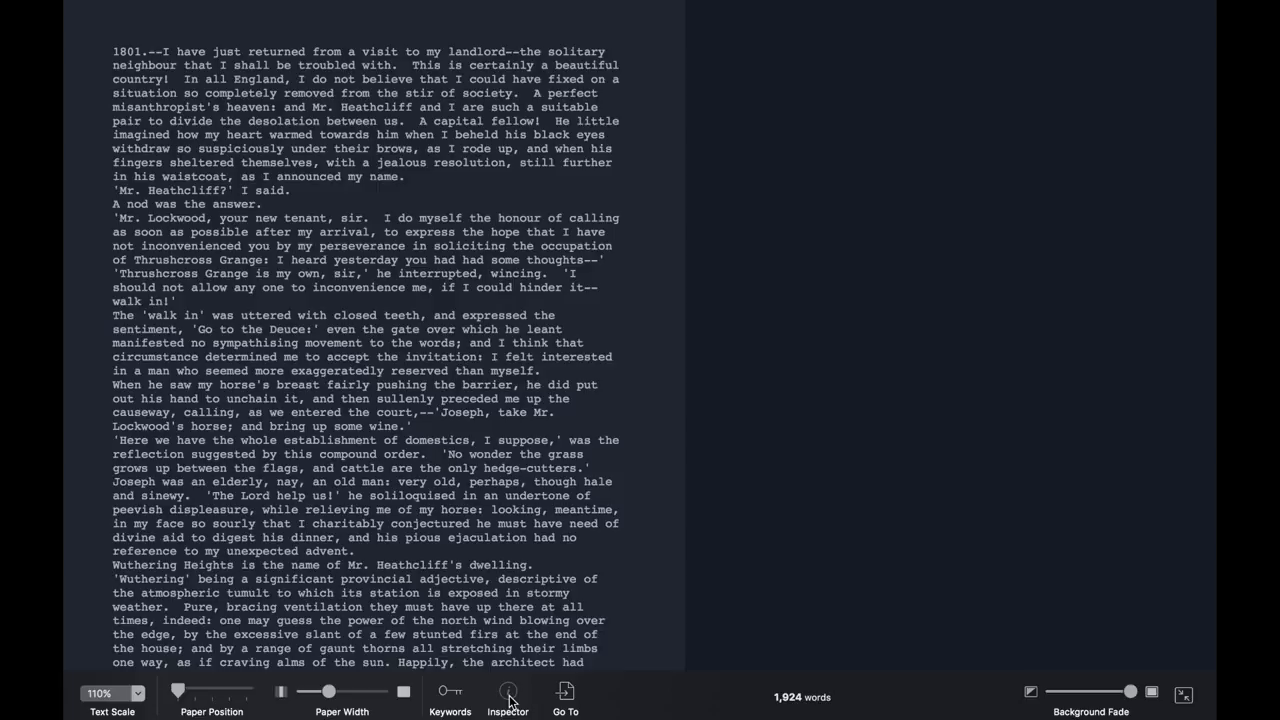
- View Chapter I's synopsis in the floating inspector, then try the Background Fade slider
left_click(508, 690)
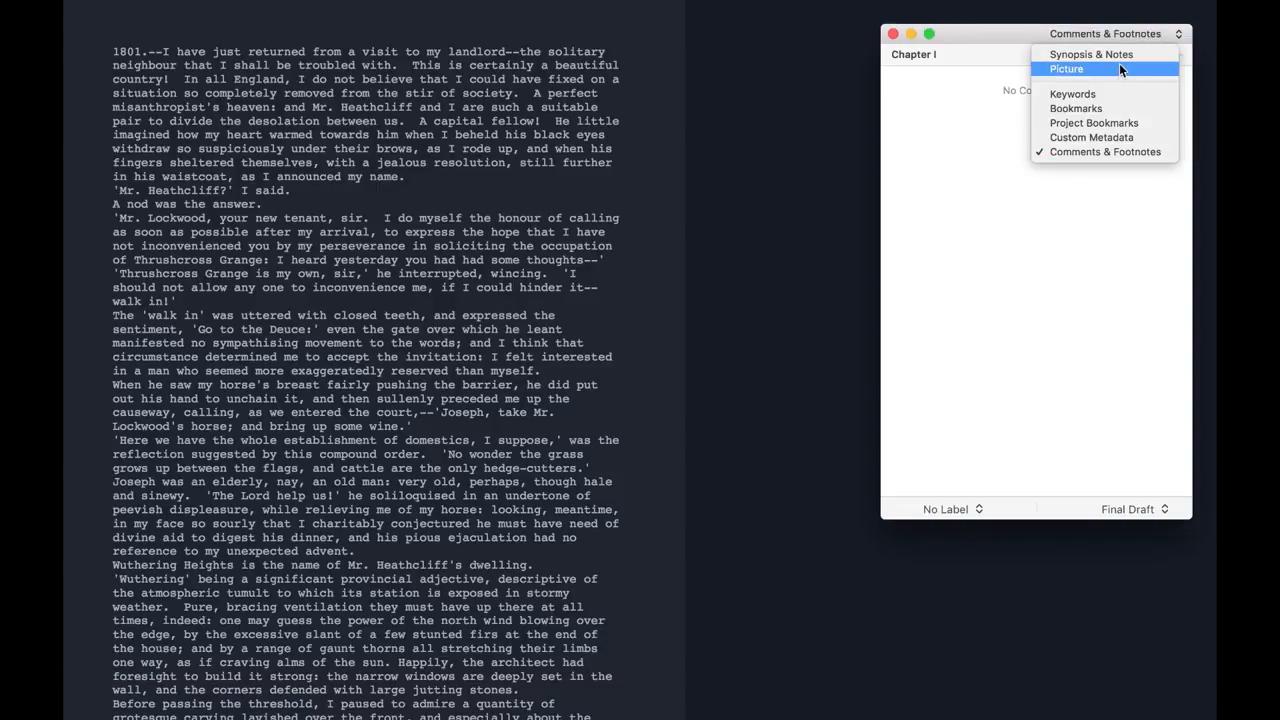
left_click(1092, 54)
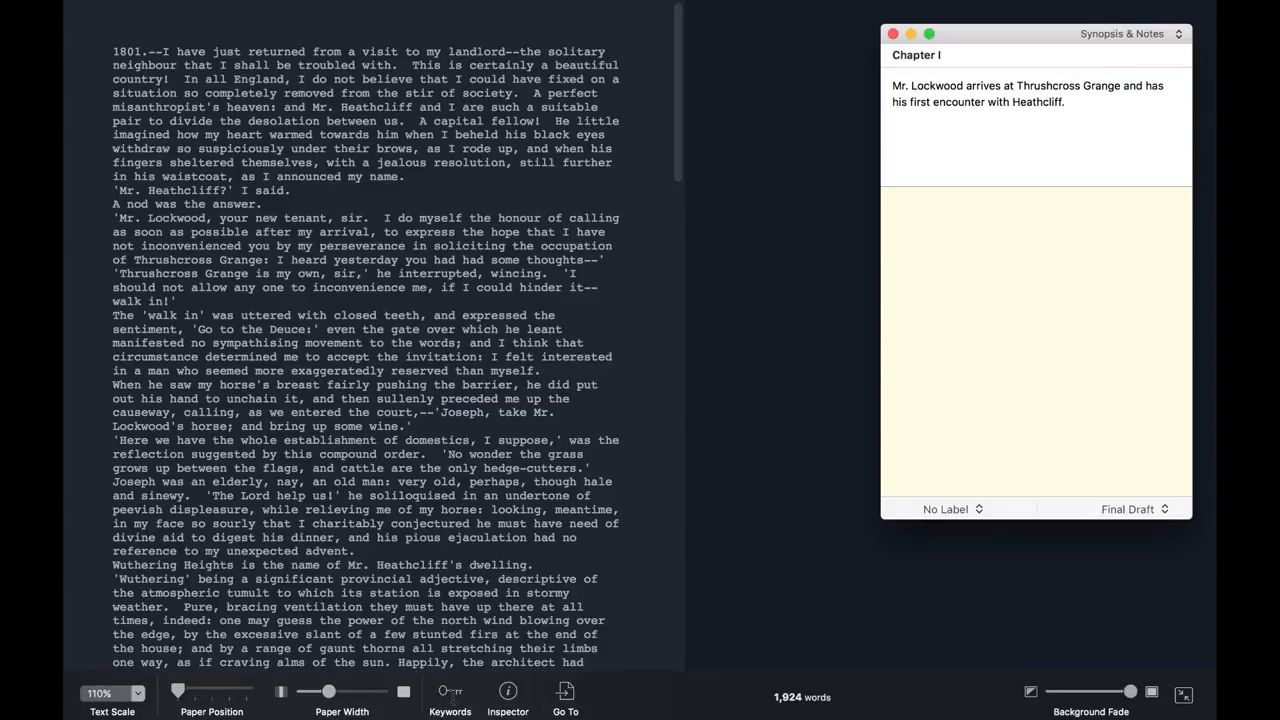
left_click(448, 696)
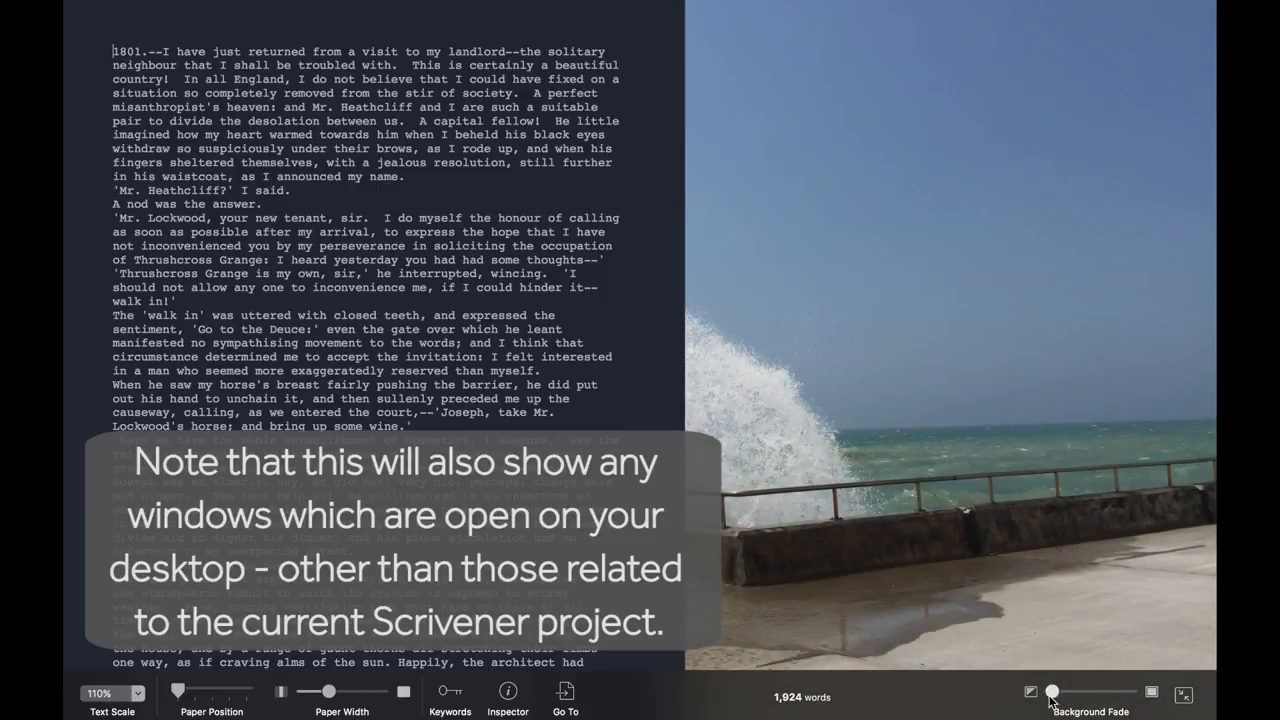
left_click_drag(1052, 692, 1128, 692)
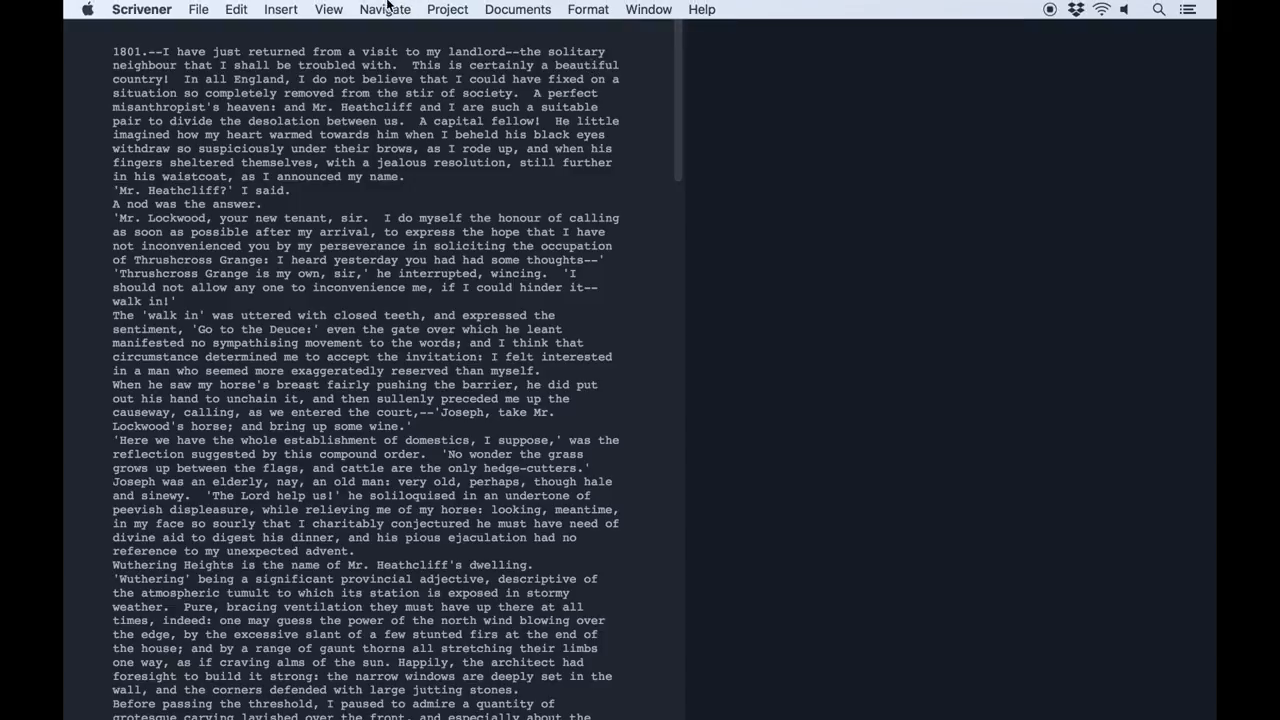
- In Appearance preferences, change the composition-mode Editor paper colour to dark
left_click(140, 8)
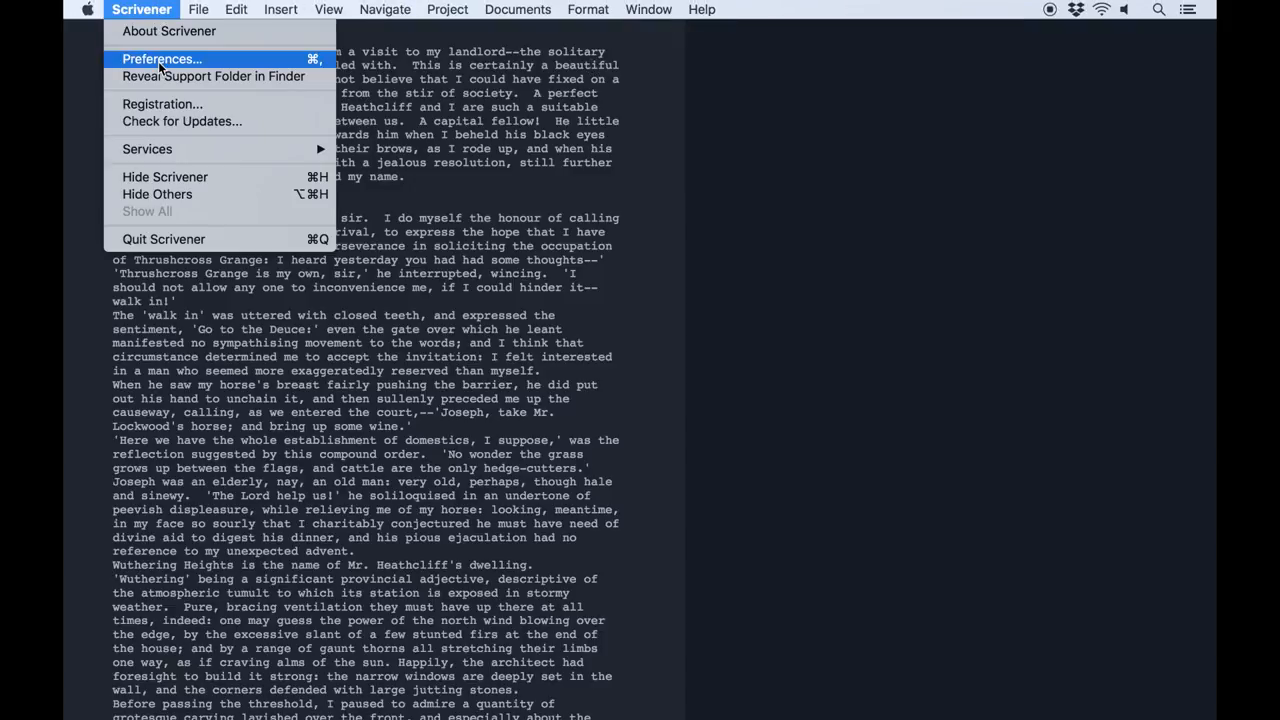
left_click(160, 58)
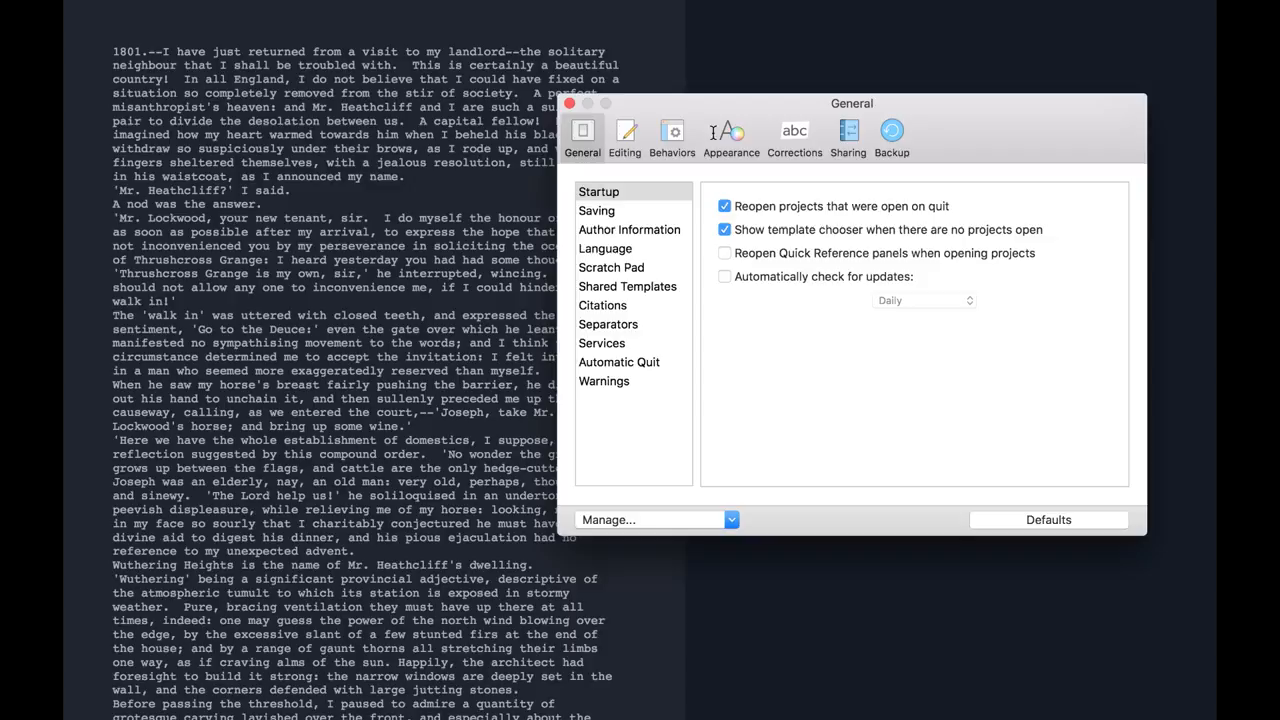
left_click(732, 136)
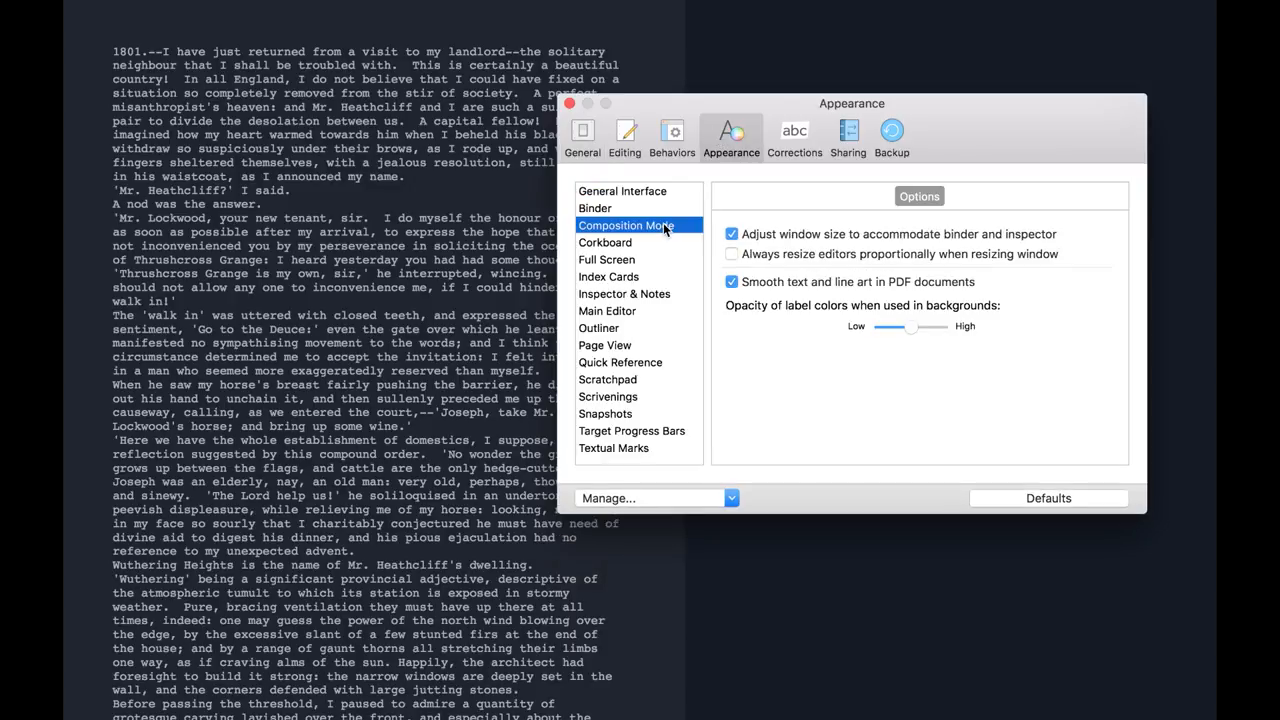
left_click(952, 196)
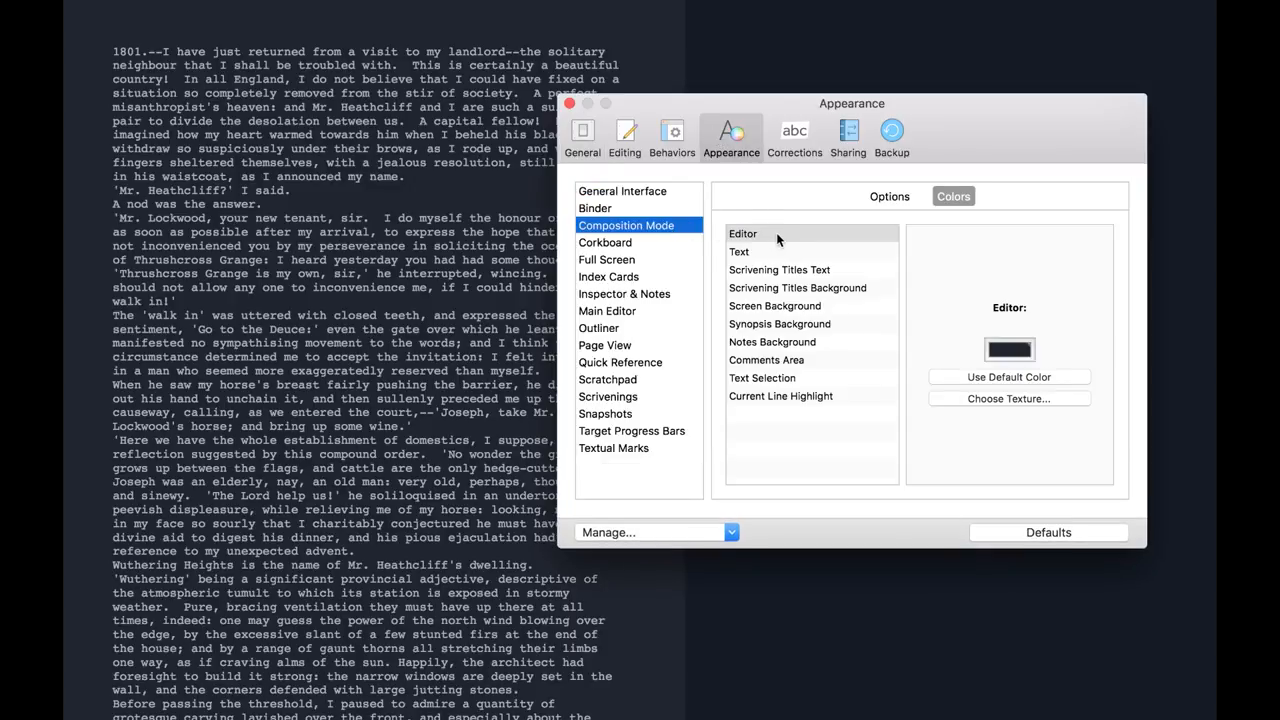
left_click(780, 232)
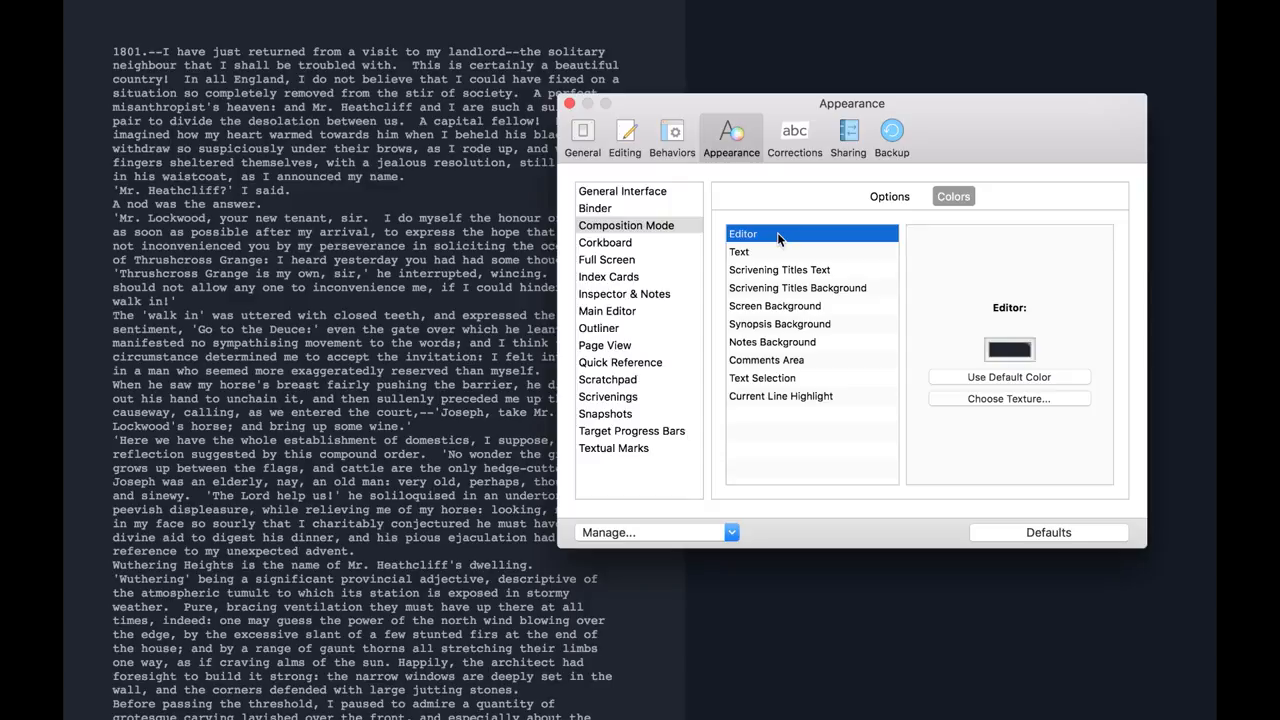
left_click(1008, 348)
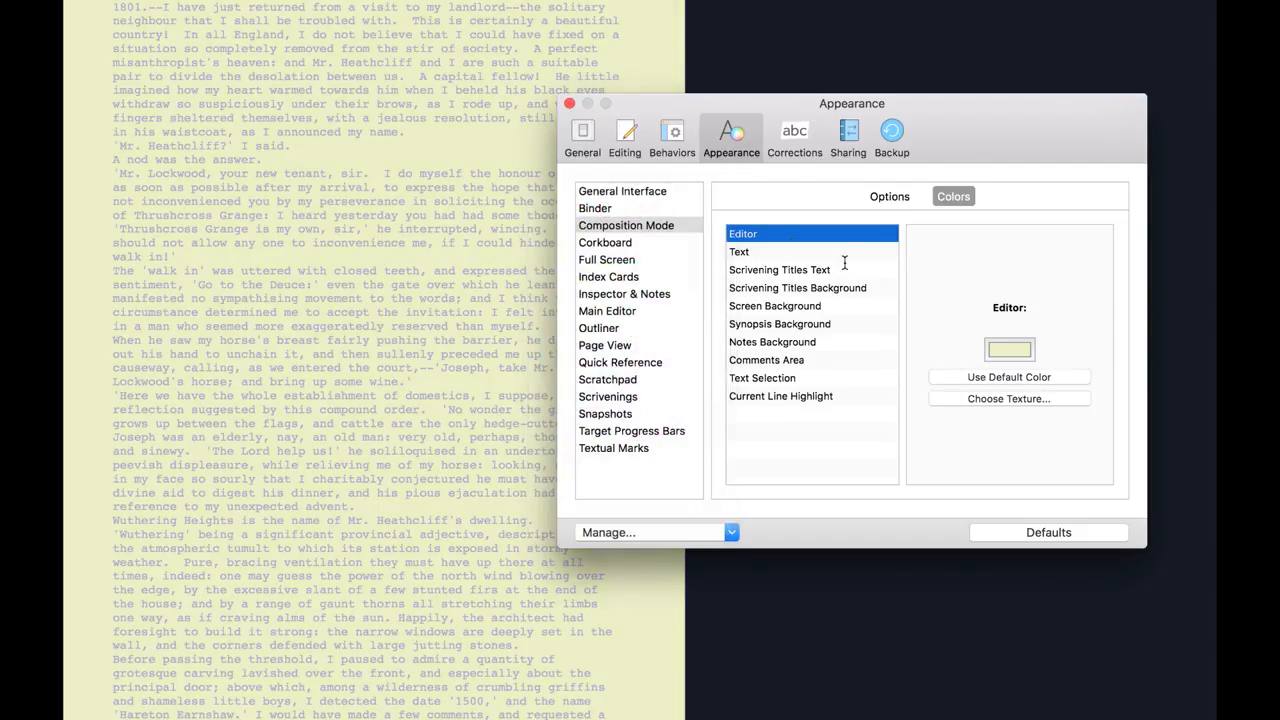
- Enable Override text color for composition-mode text and leave the colour settings
left_click(740, 252)
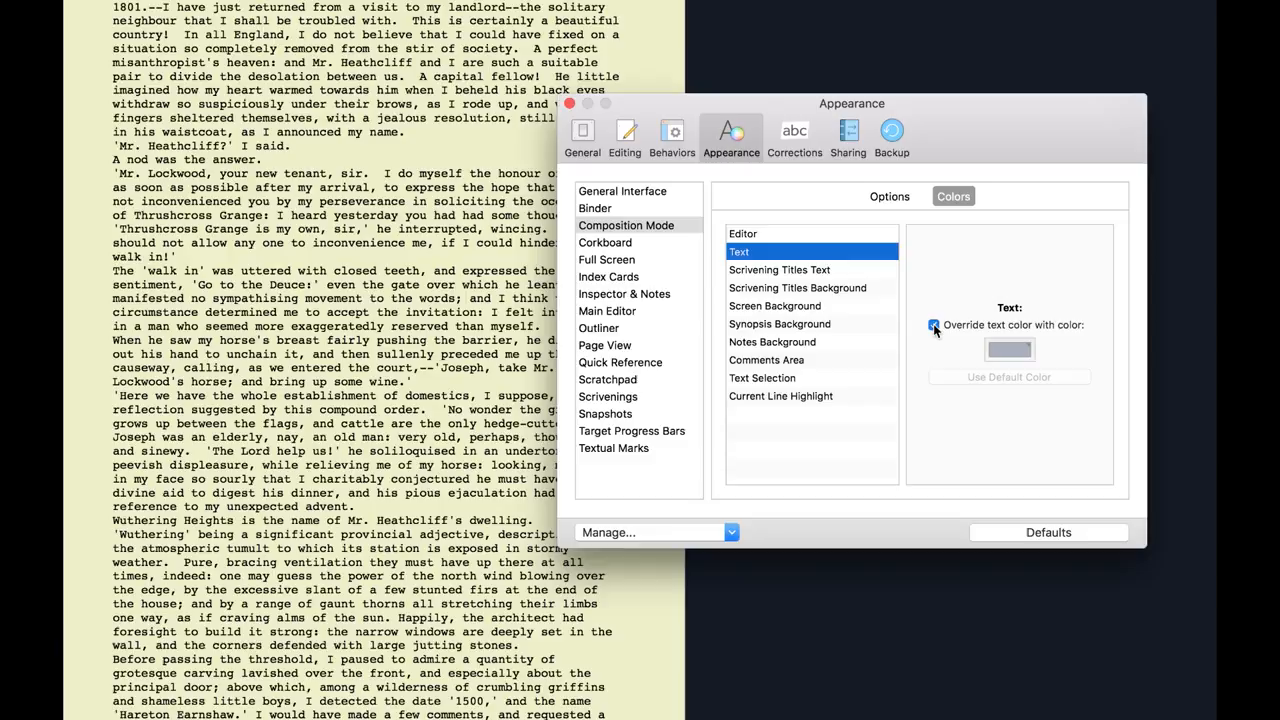
left_click(932, 324)
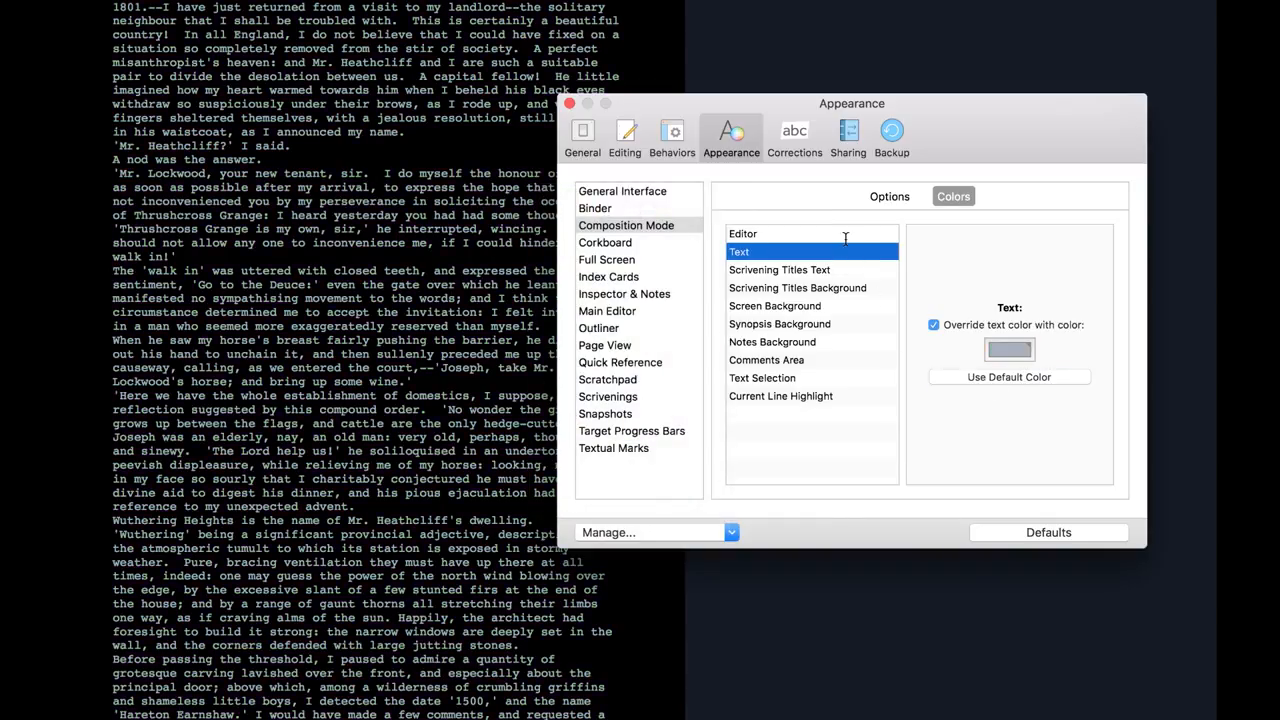
left_click(744, 232)
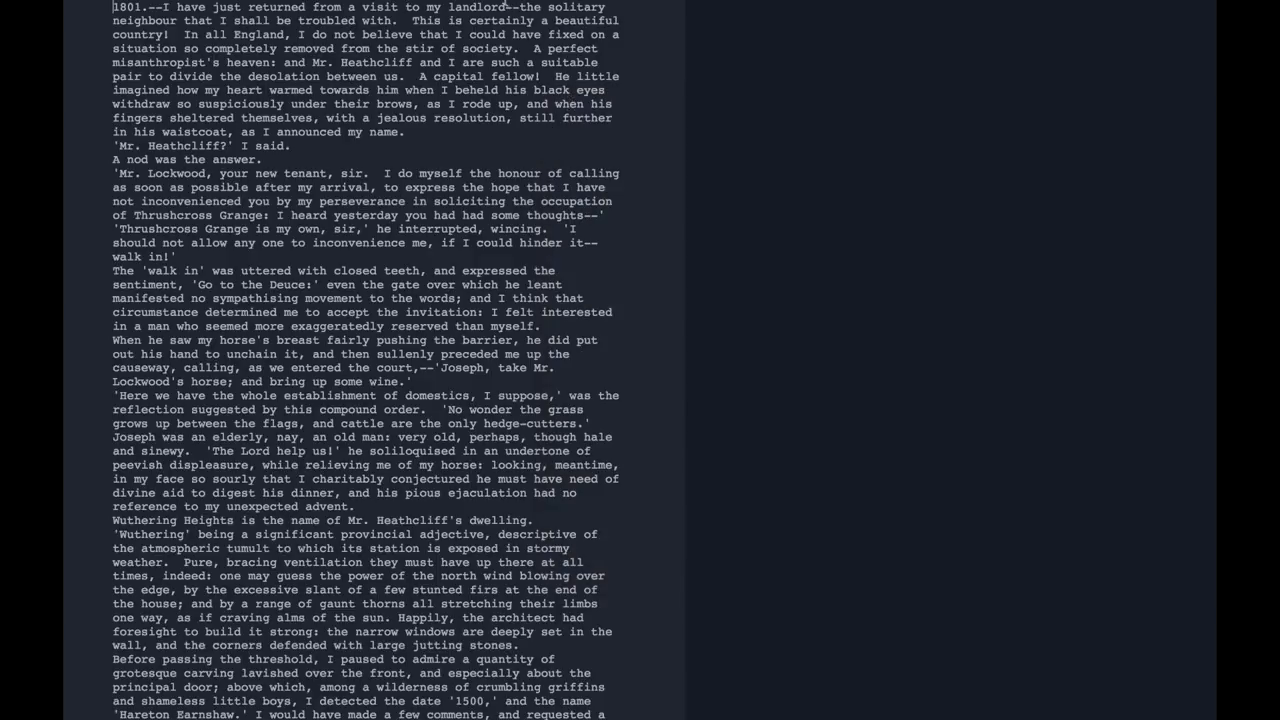
- In Project Settings > Background Images, set IMG_1955.JPG from disk as the composition backdrop
left_click(448, 8)
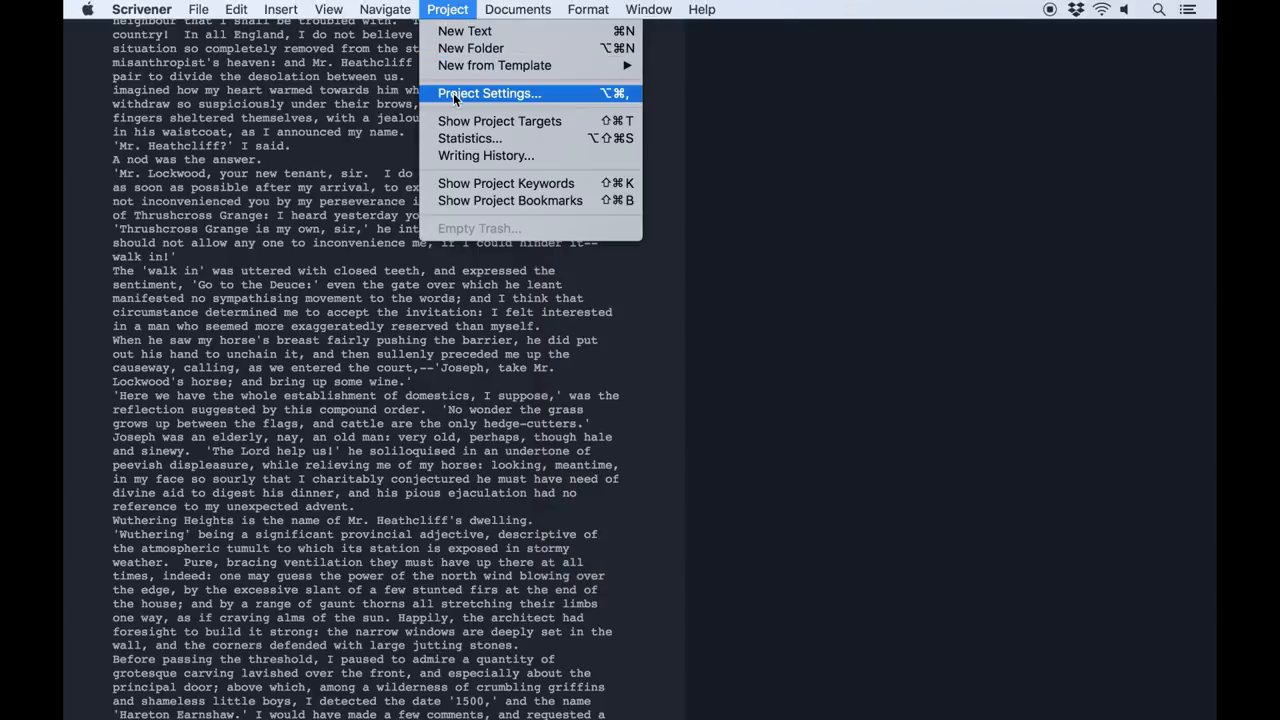
left_click(488, 94)
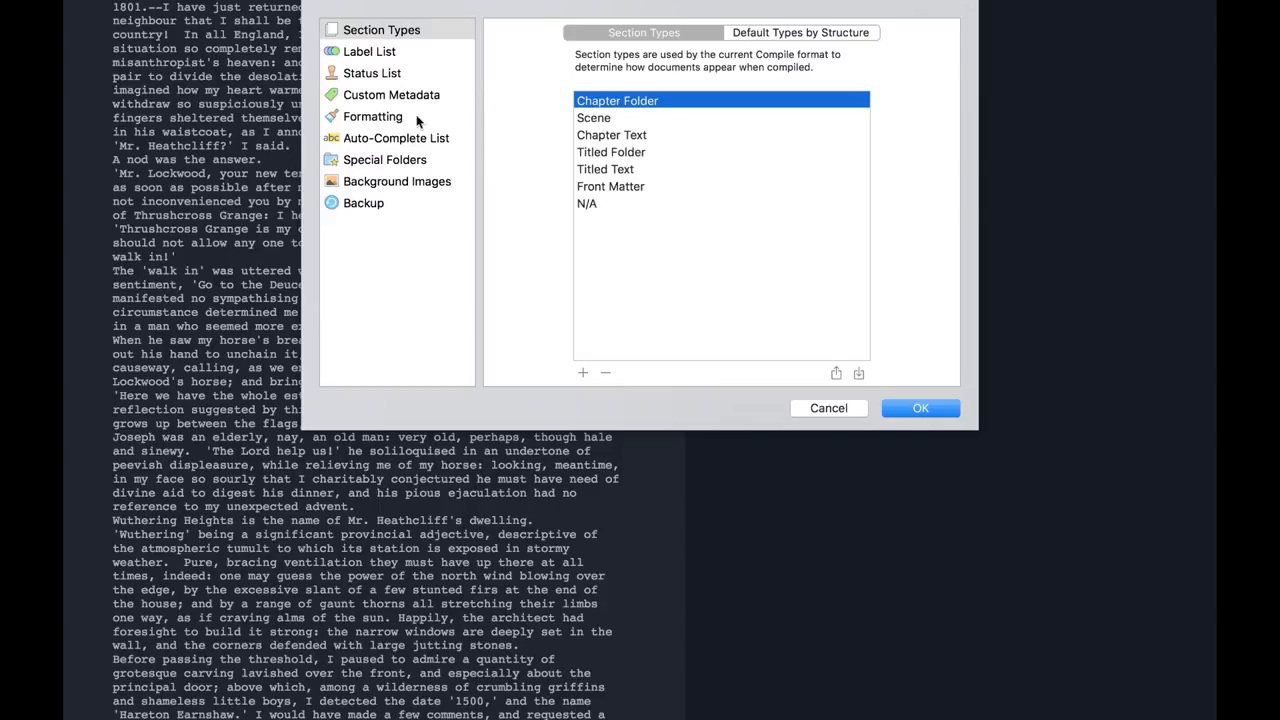
left_click(396, 180)
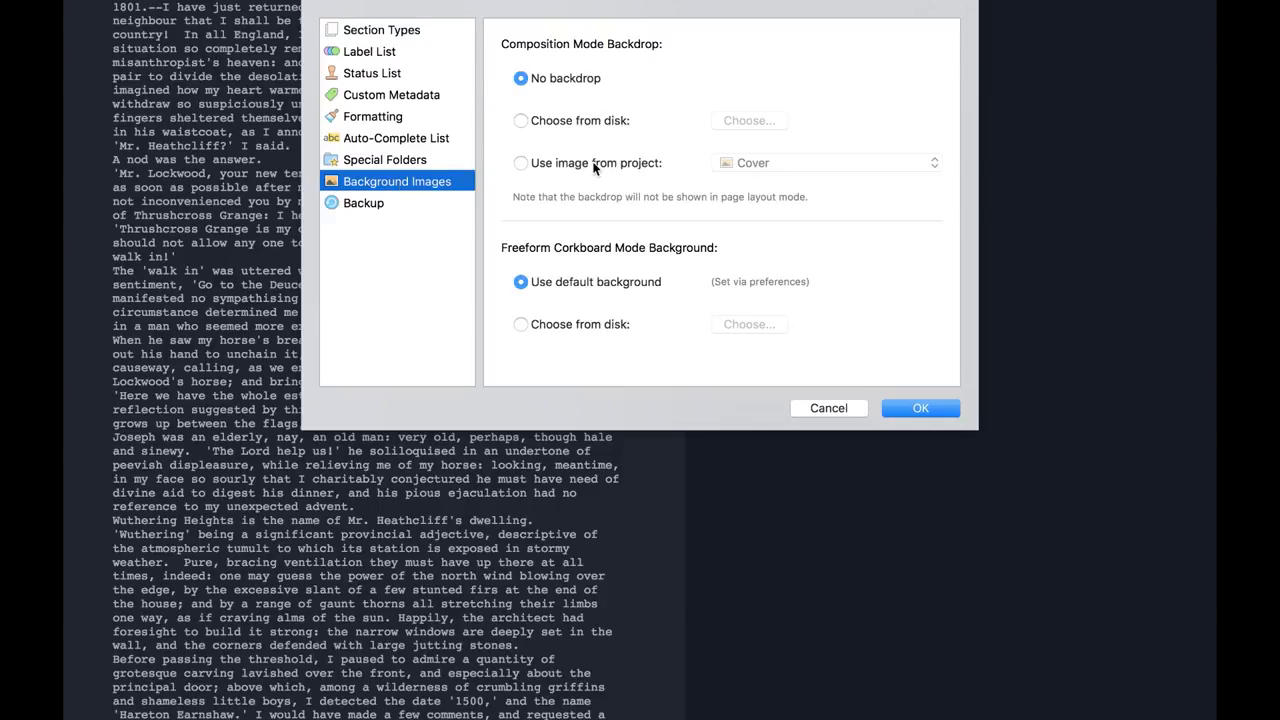
left_click(520, 162)
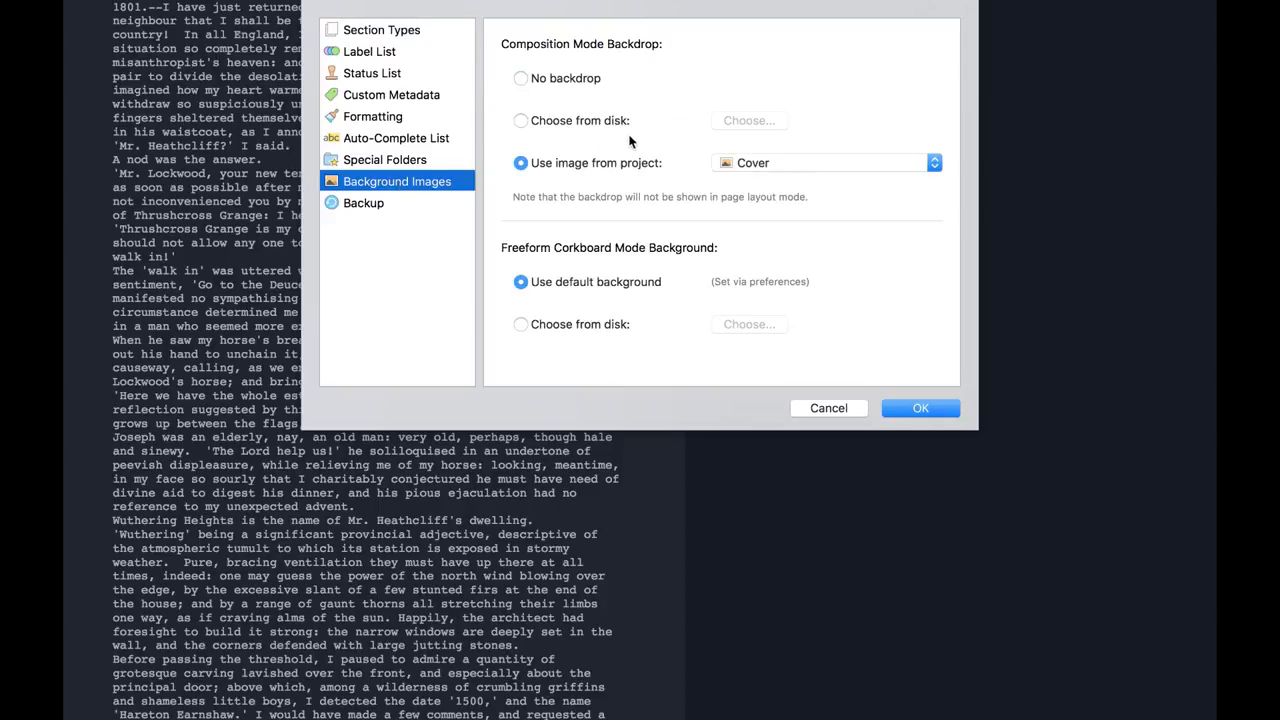
left_click(748, 120)
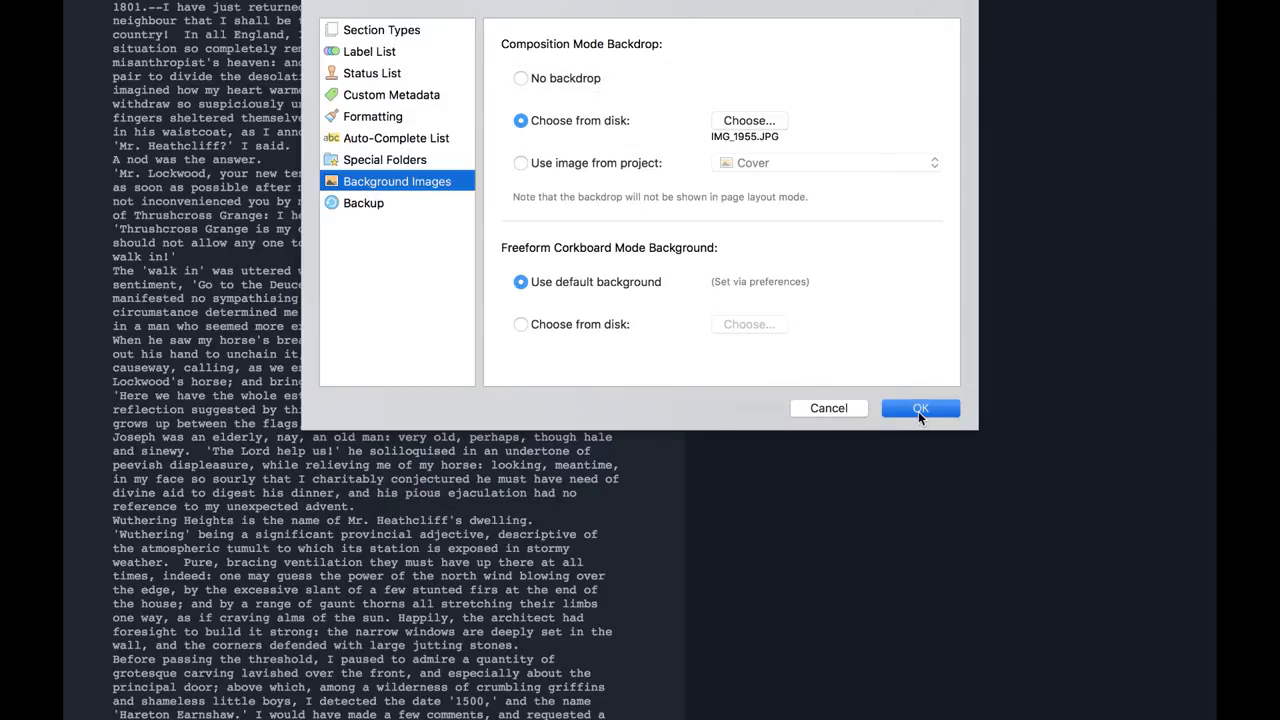
left_click(920, 408)
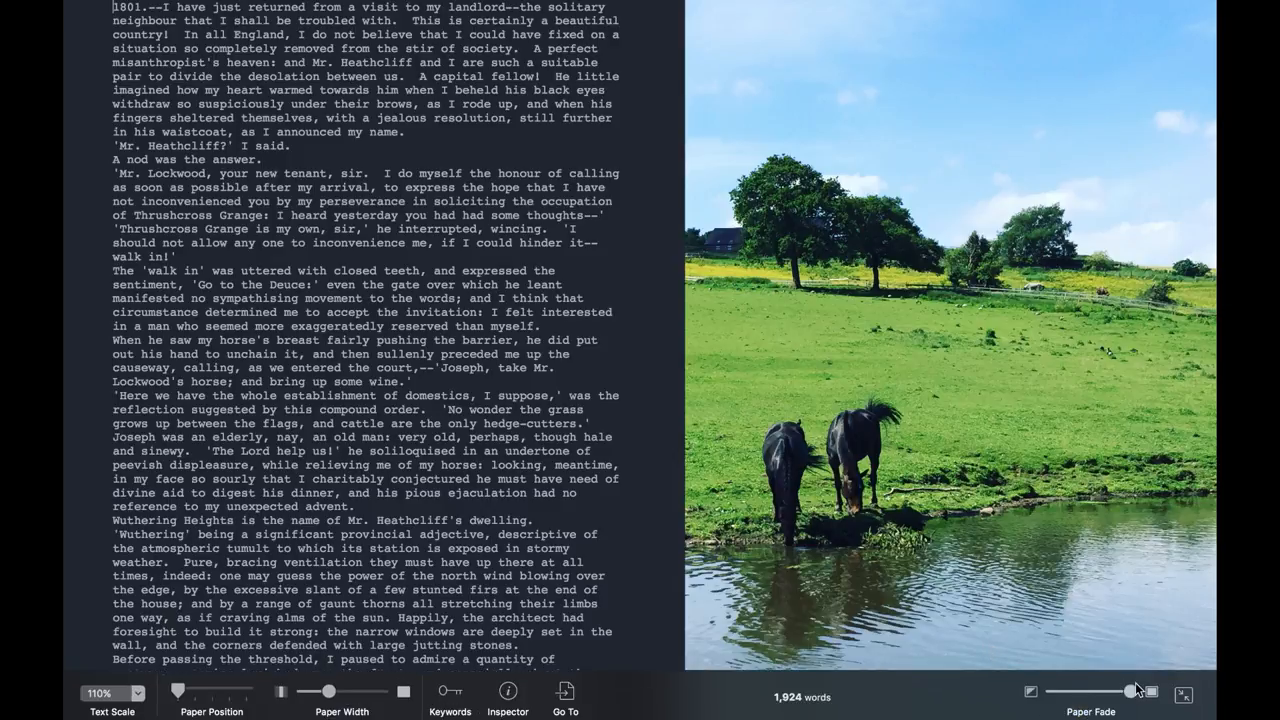
- Lower Paper Fade so the horse landscape shows through, then scroll the chapter
left_click_drag(1130, 692, 1092, 692)
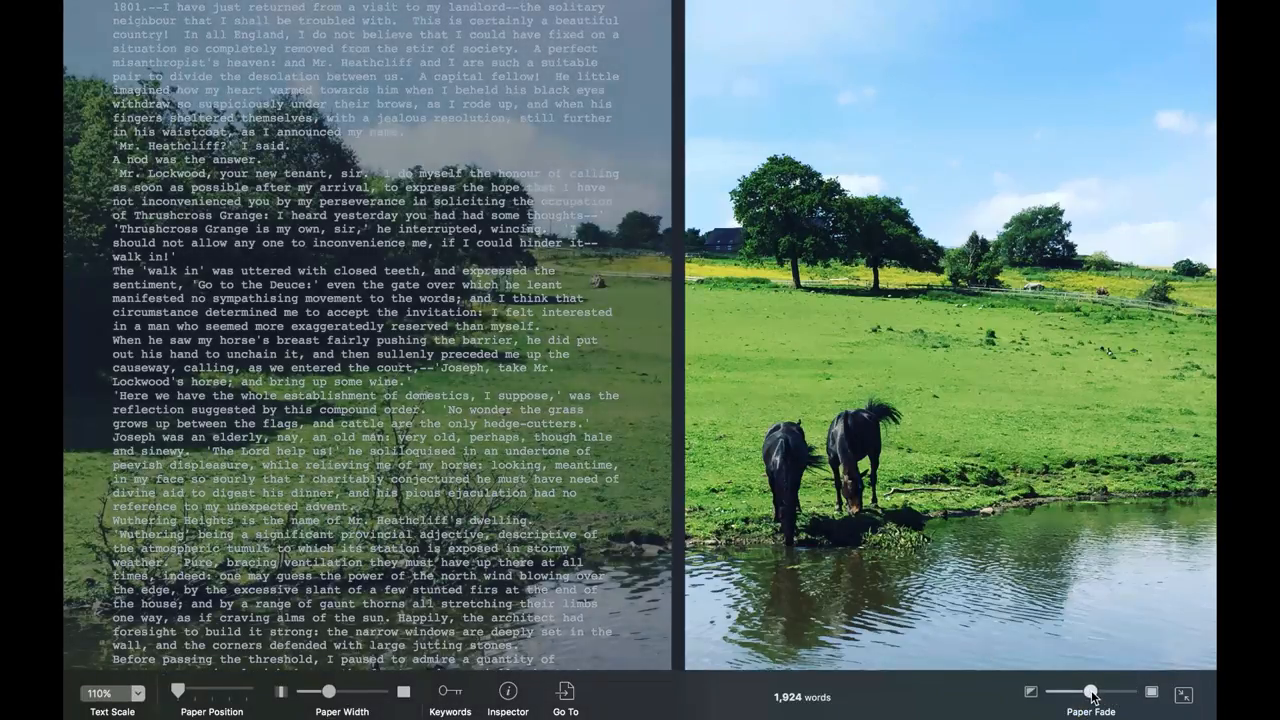
left_click_drag(1092, 692, 1104, 692)
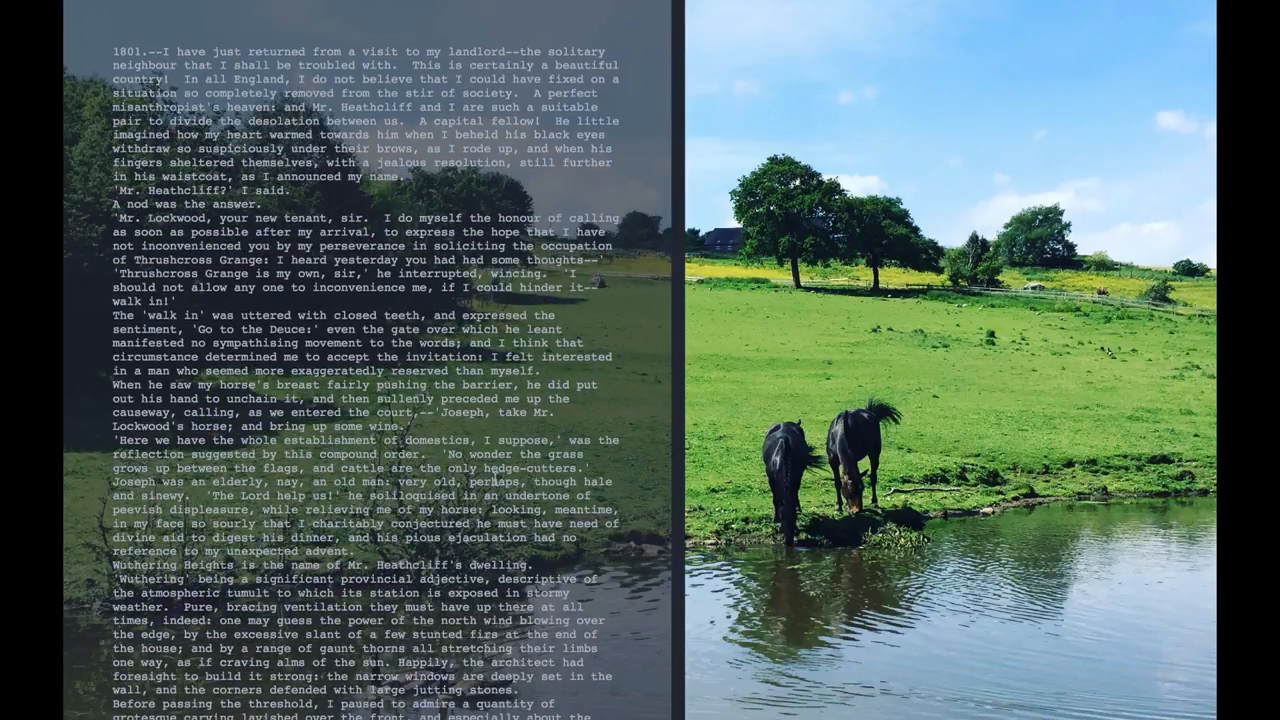
scroll("down", 3)
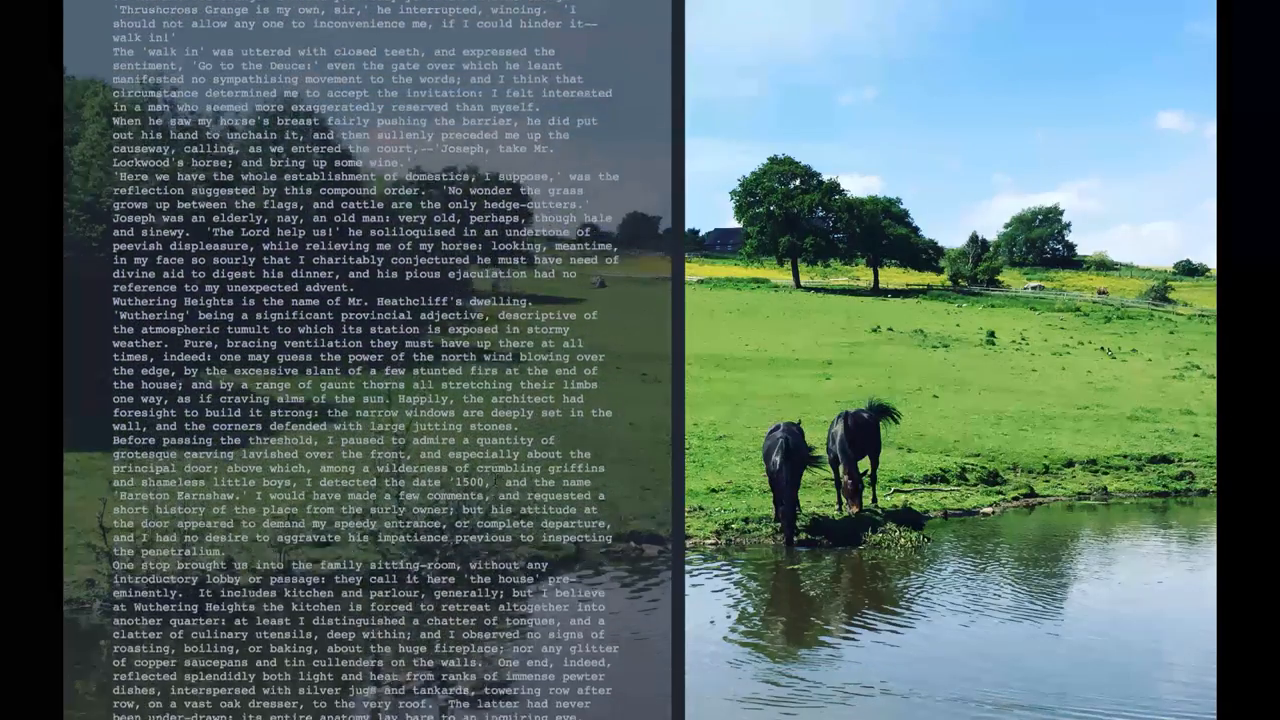
scroll("down", 3)
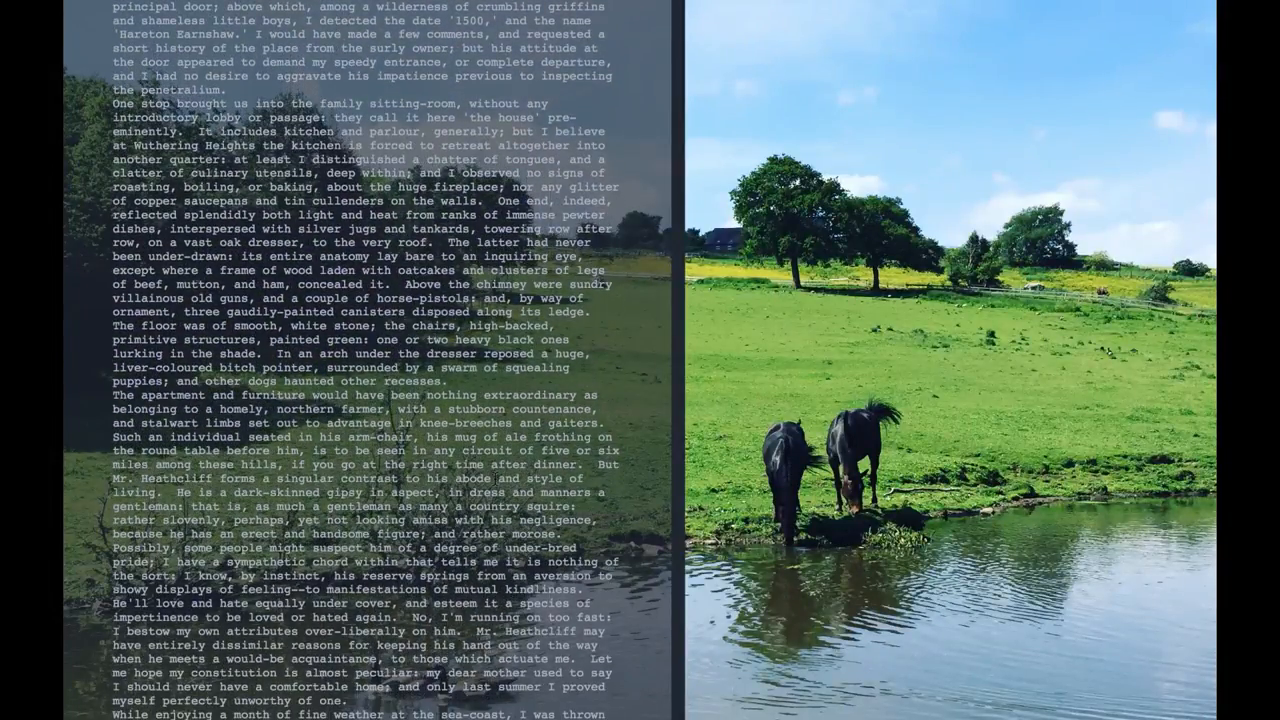
mouse_move(1060, 662)
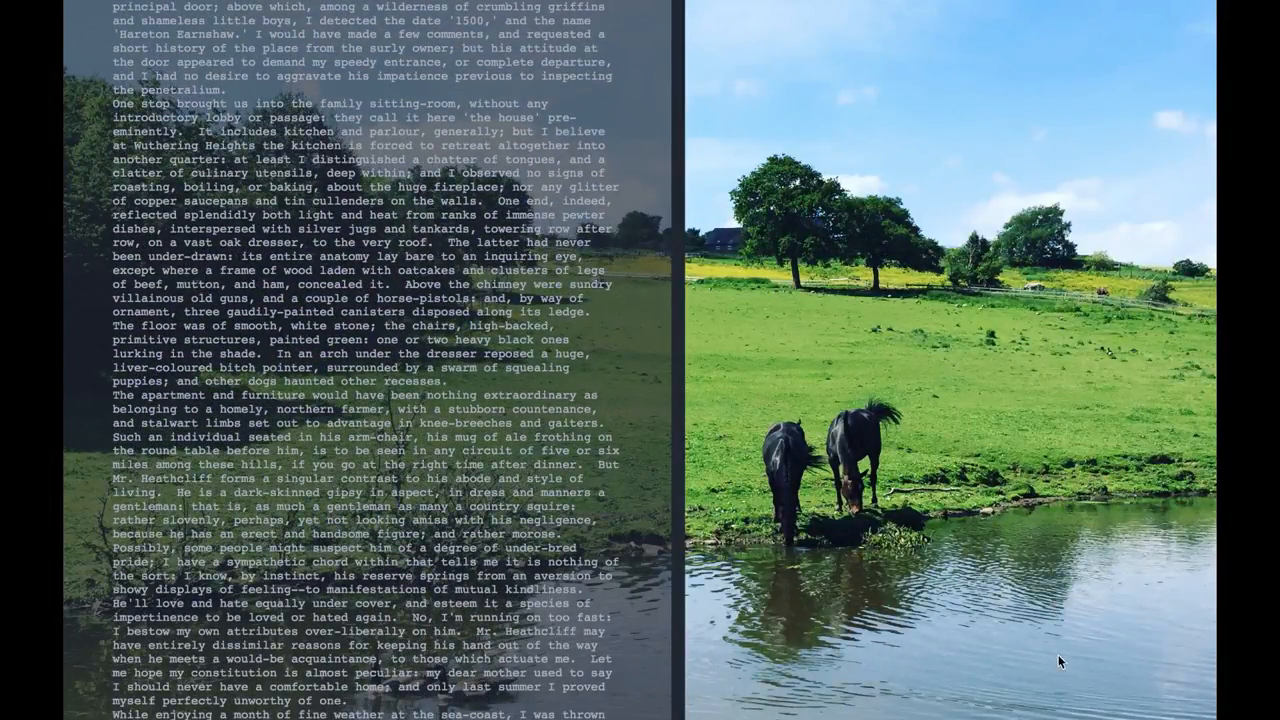